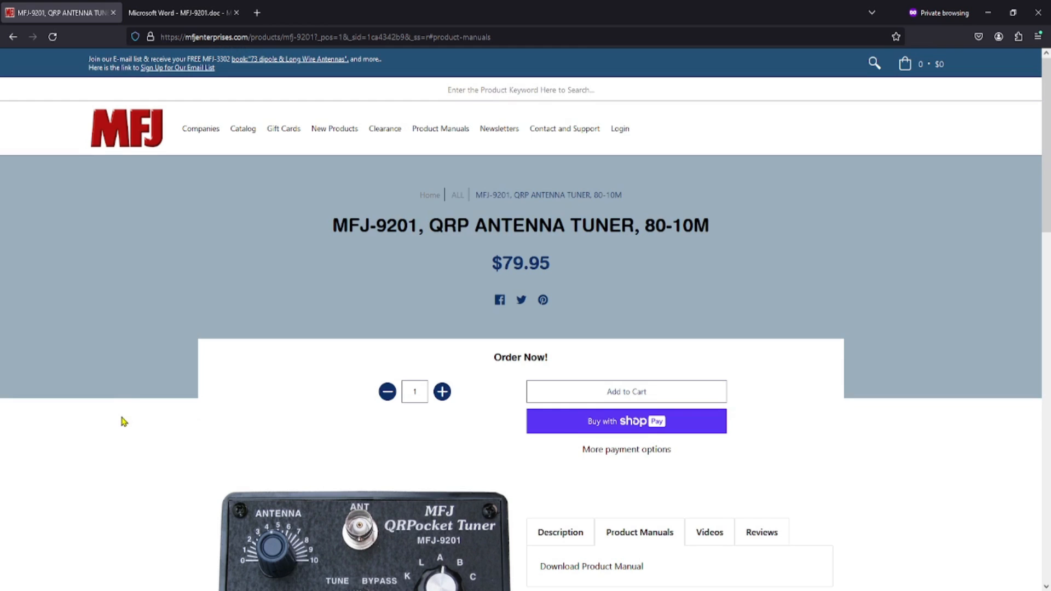
mouse_move(454, 361)
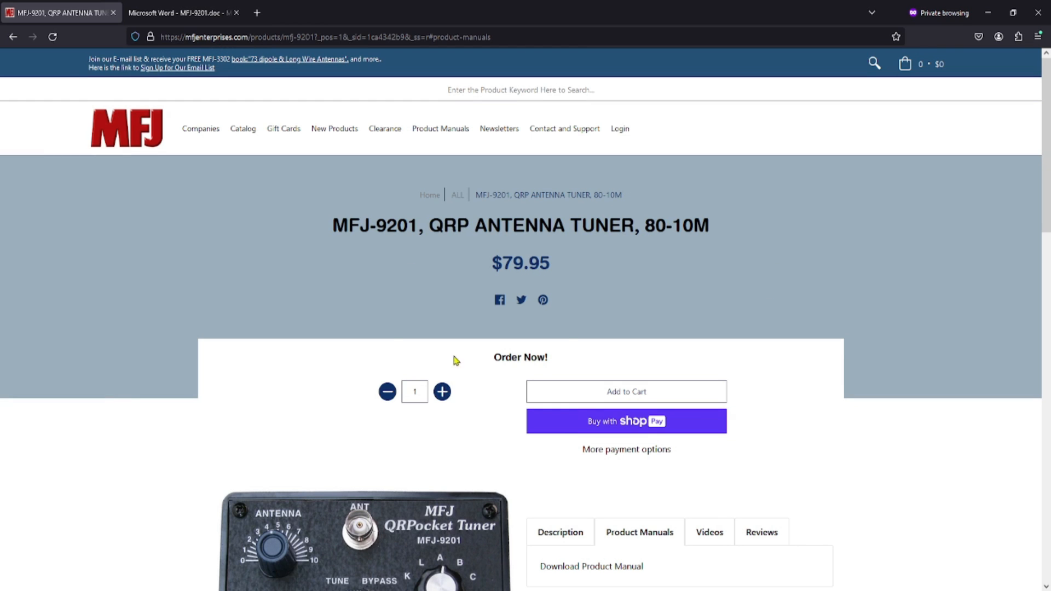
scroll("down", 3)
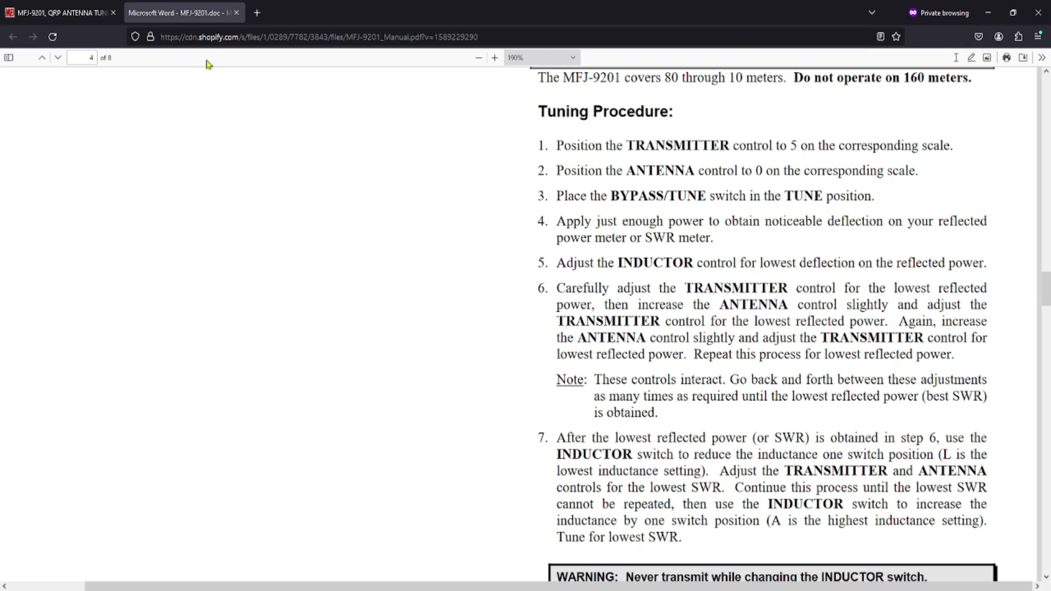
mouse_move(647, 196)
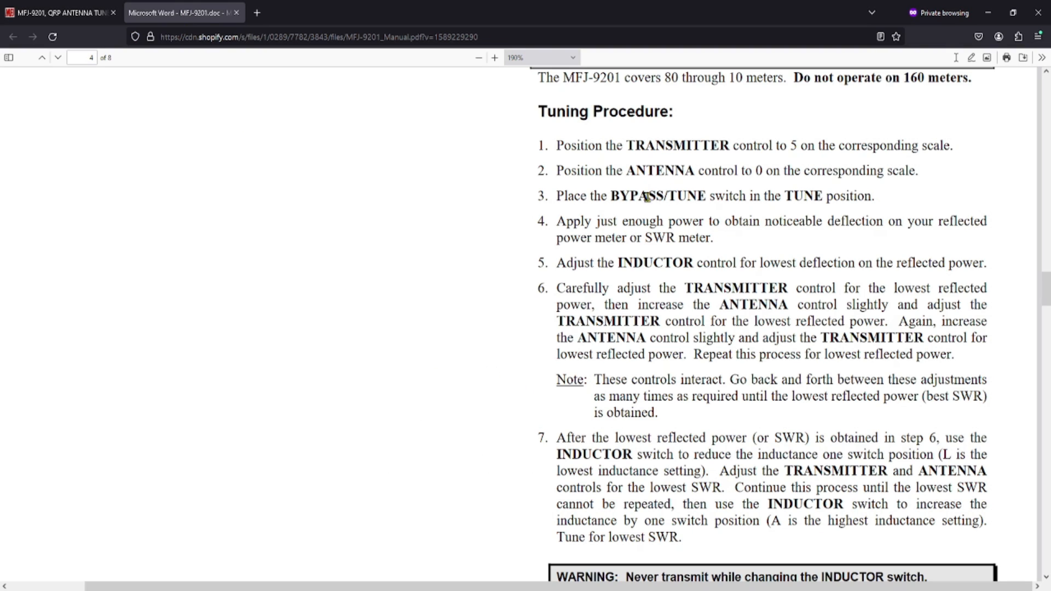
scroll("up", 3)
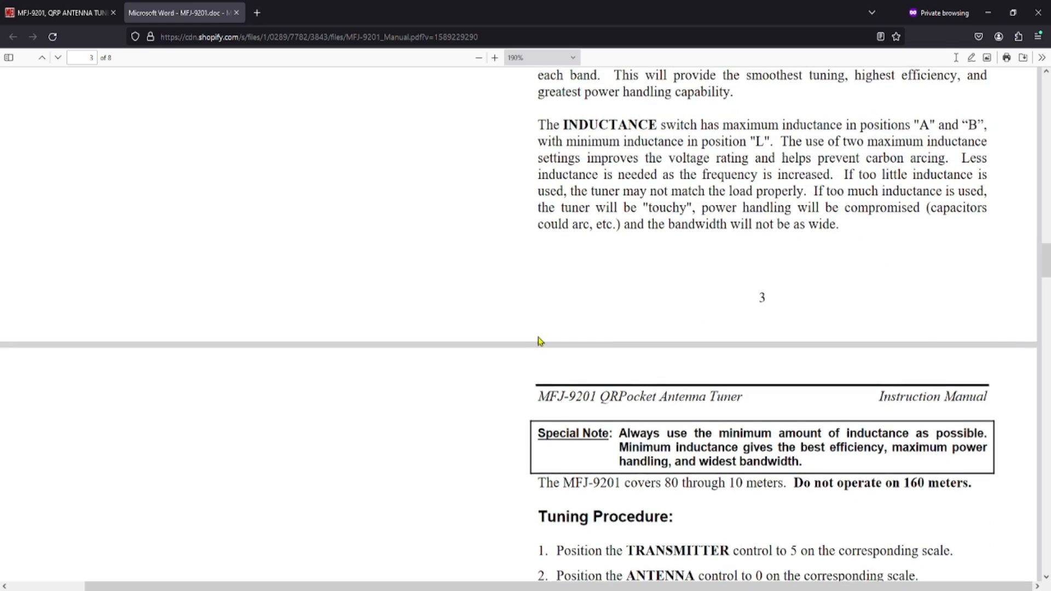
scroll("up", 3)
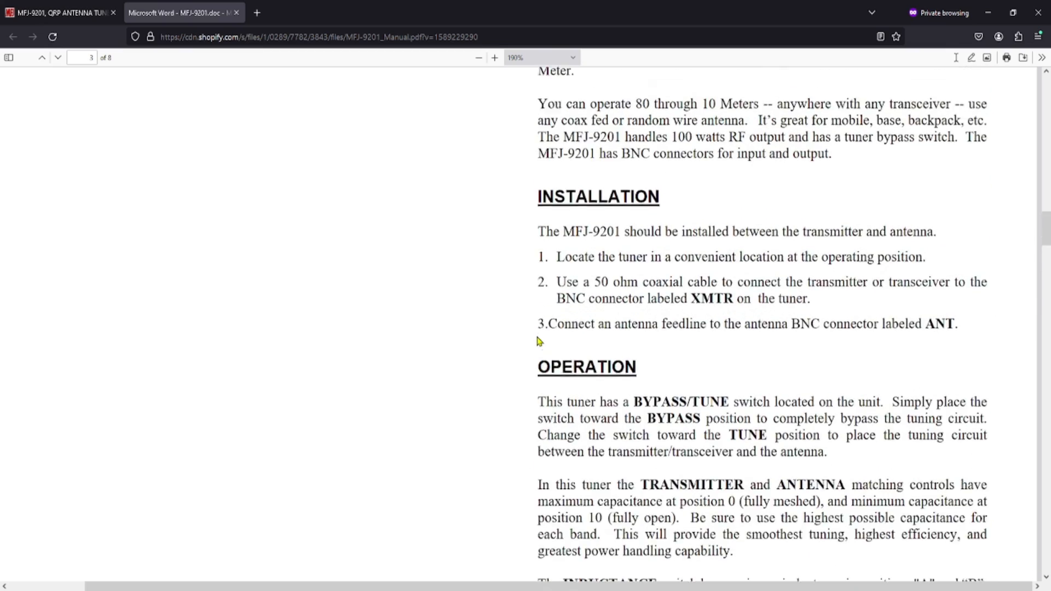
scroll("up", 3)
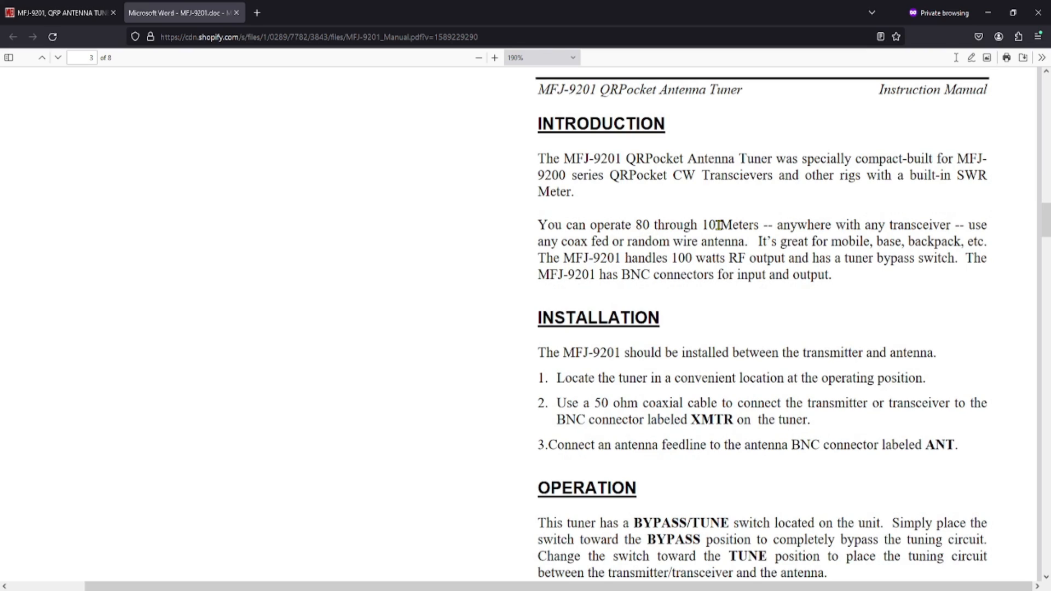
mouse_move(551, 248)
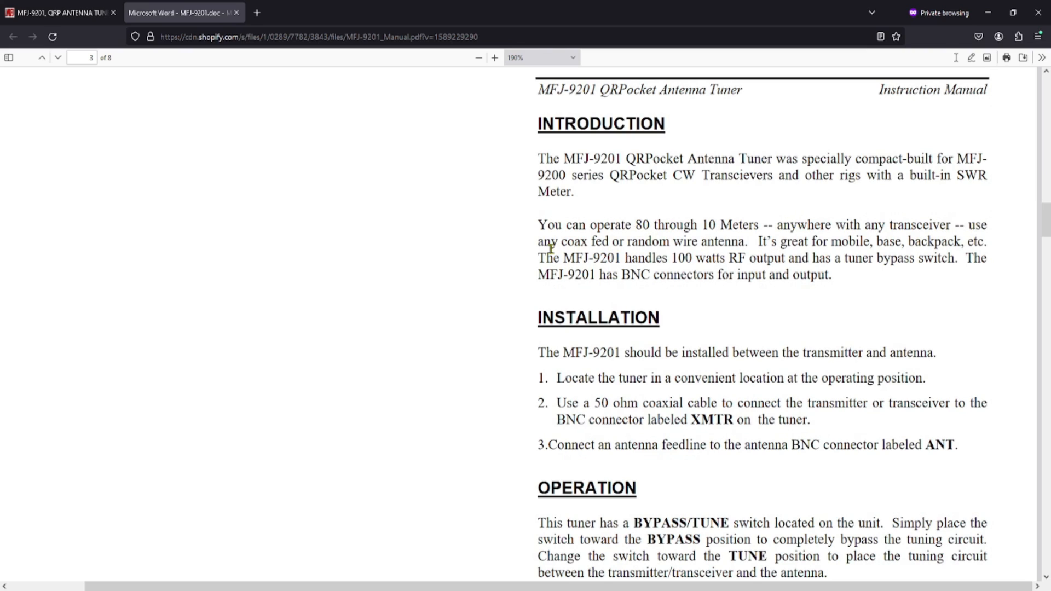
mouse_move(589, 241)
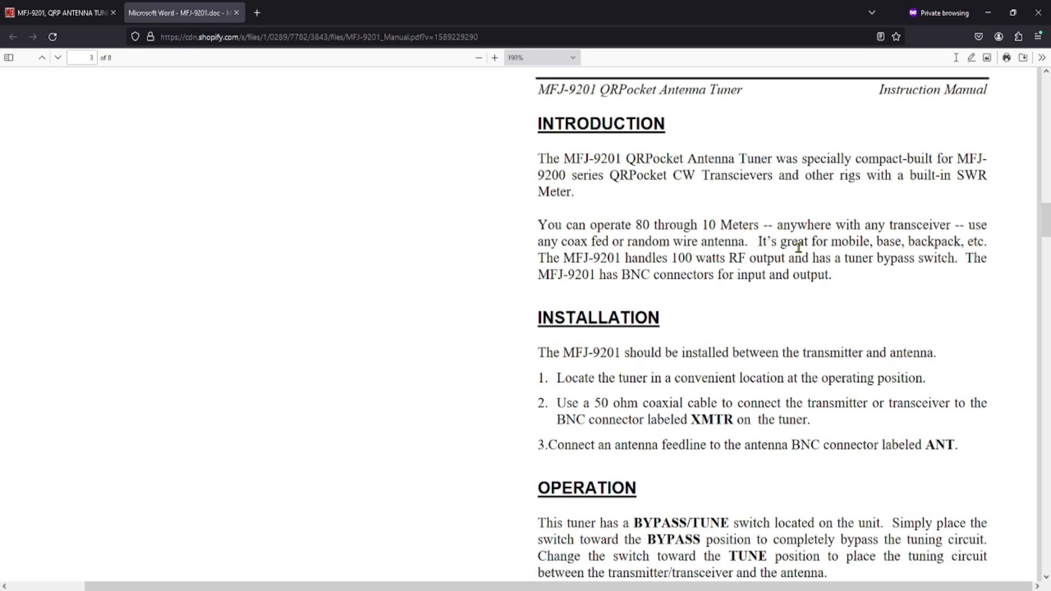
mouse_move(569, 264)
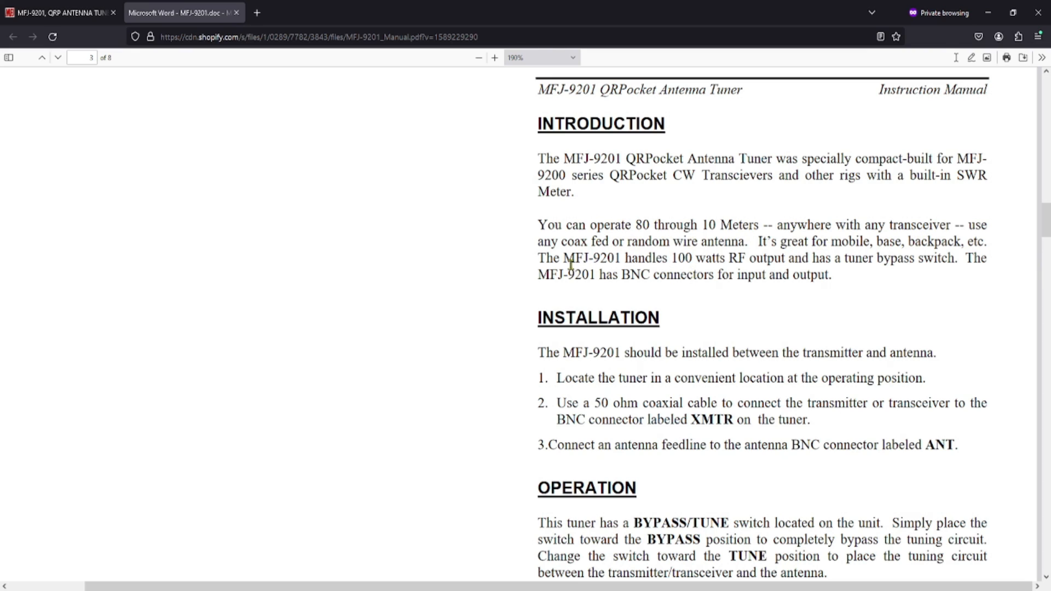
mouse_move(592, 261)
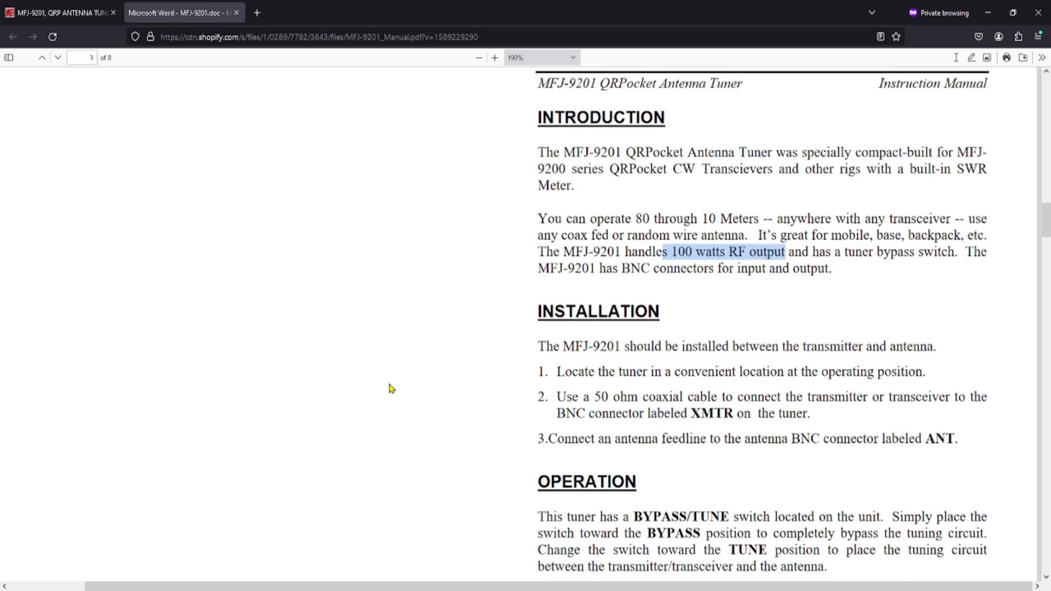
scroll("down", 3)
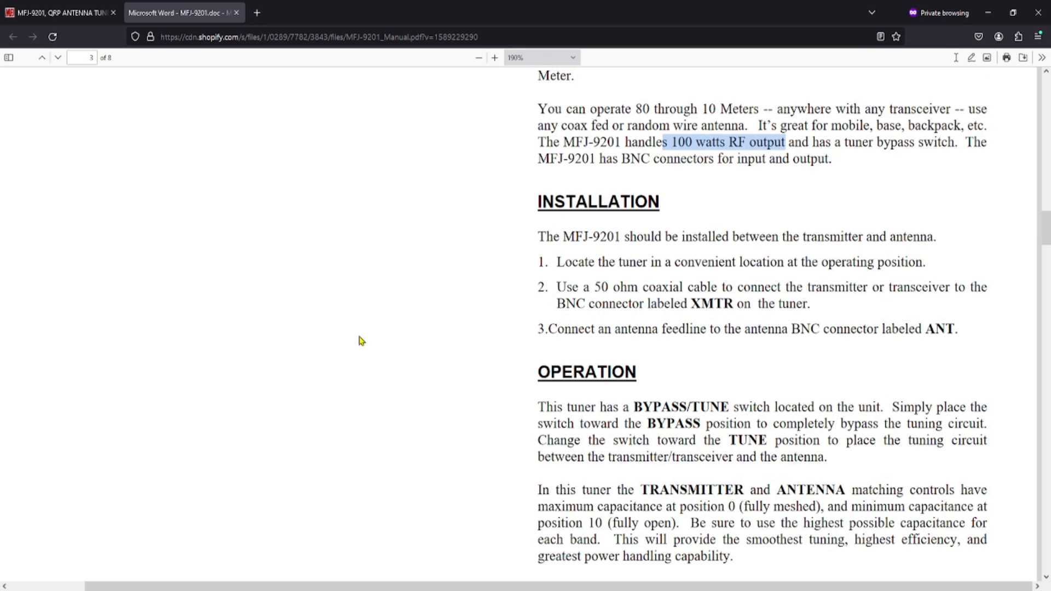
mouse_move(420, 338)
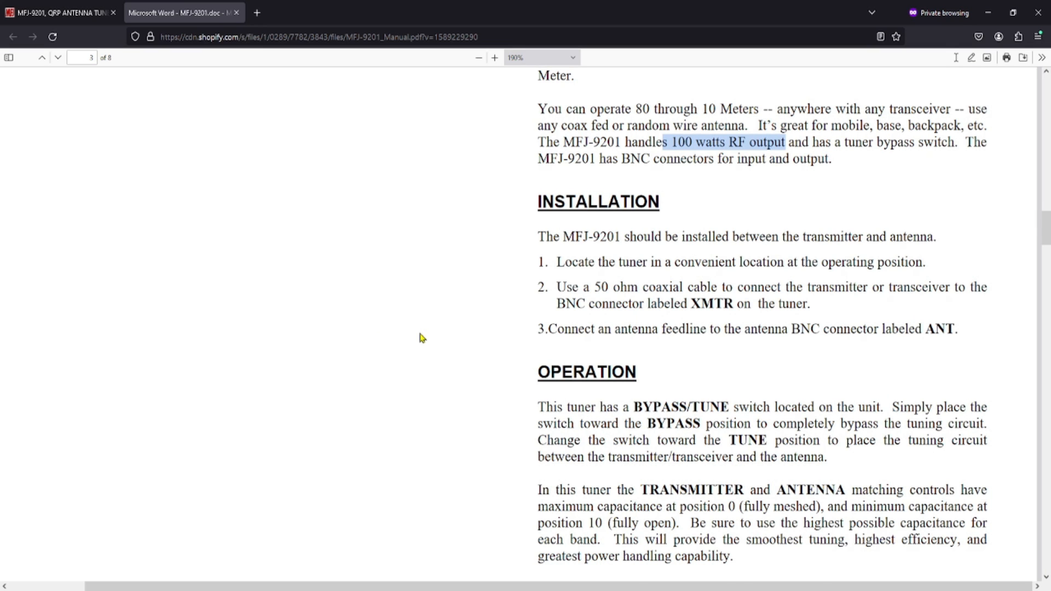
scroll("down", 3)
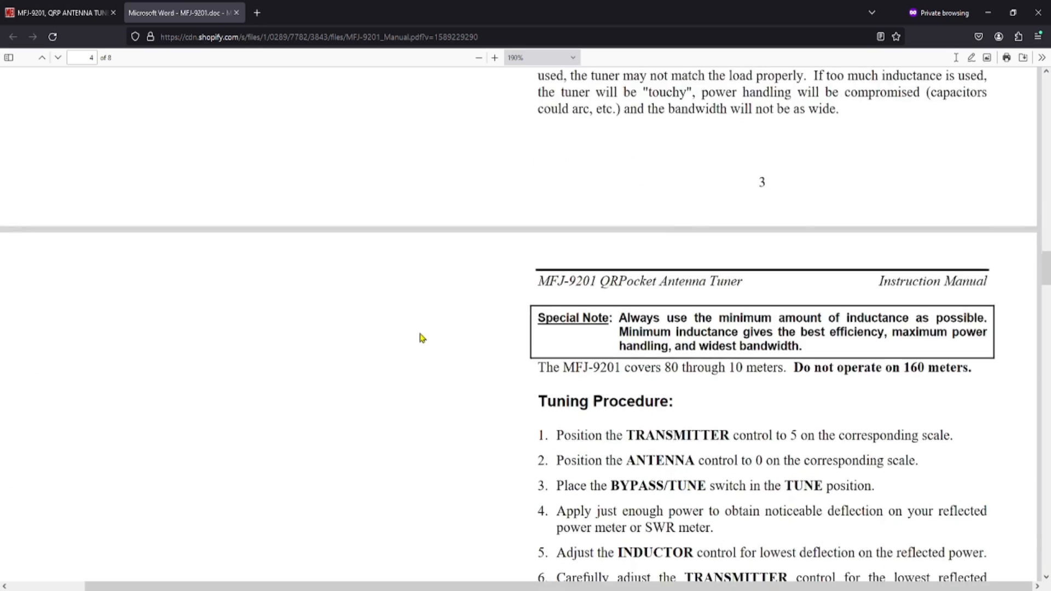
scroll("down", 3)
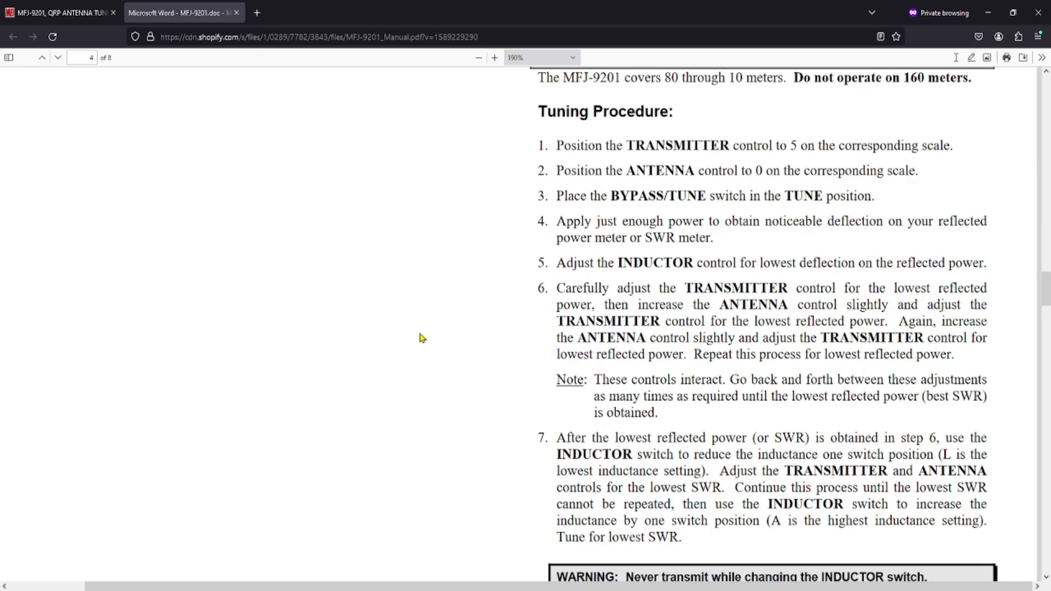
mouse_move(668, 161)
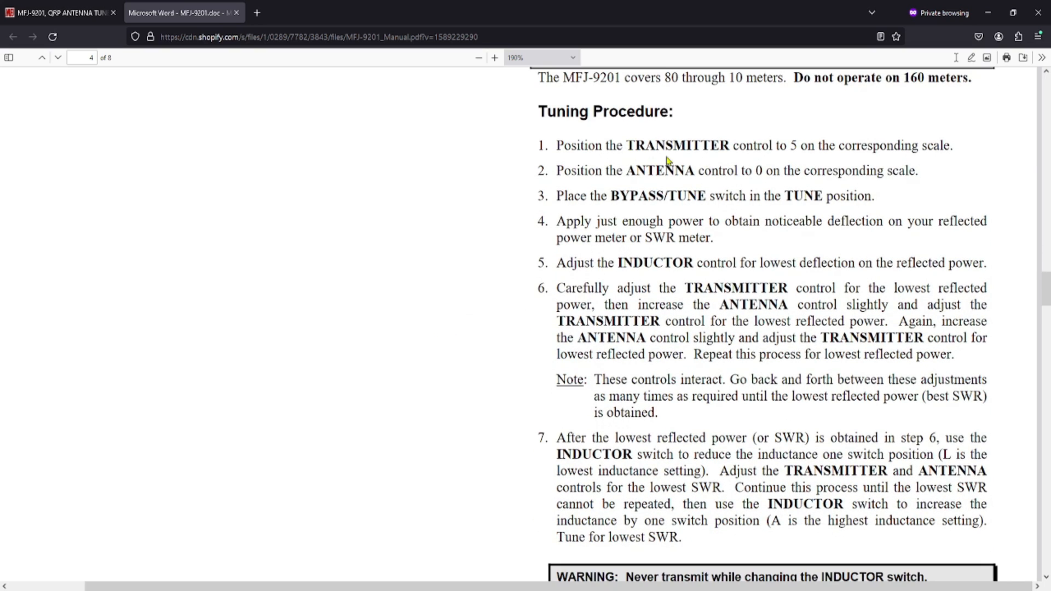
mouse_move(580, 188)
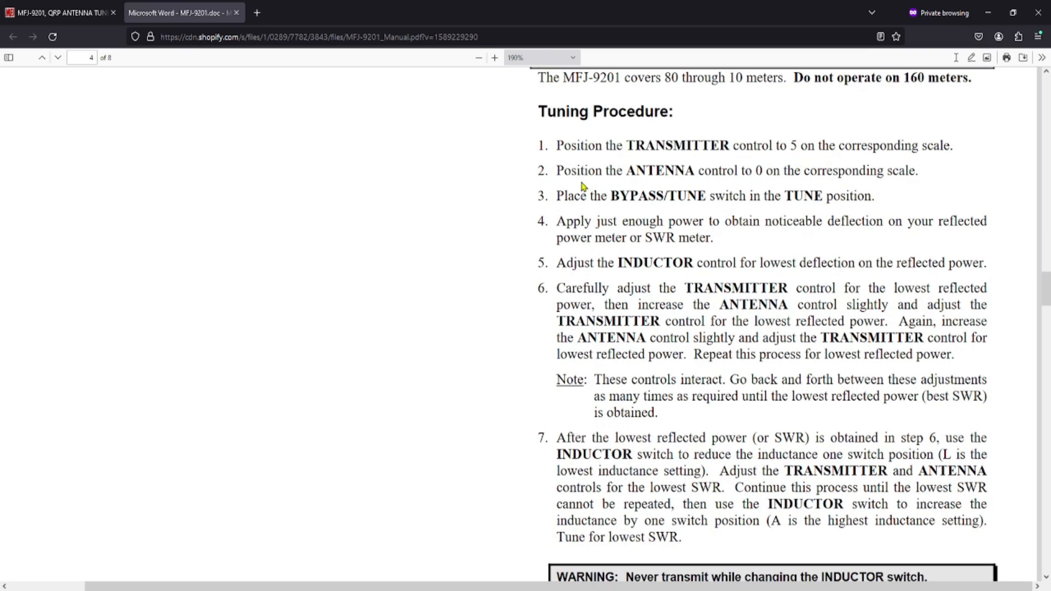
mouse_move(642, 210)
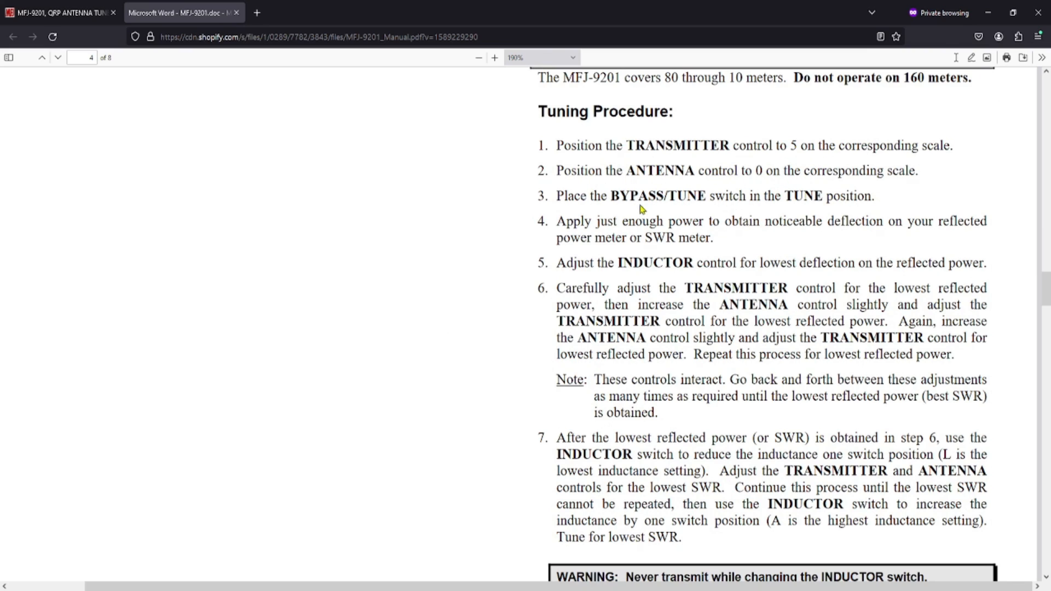
mouse_move(746, 200)
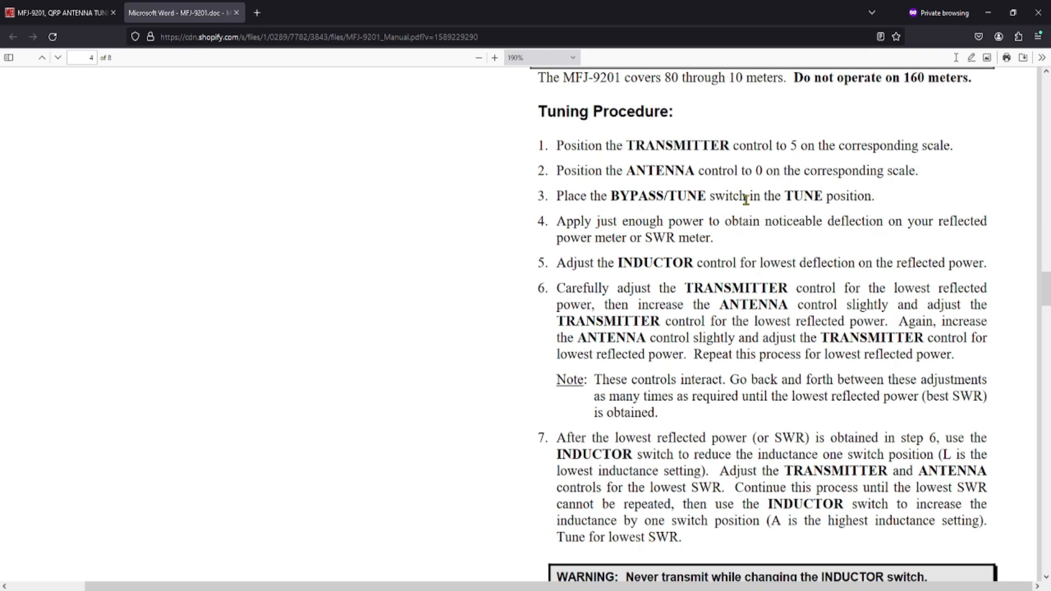
mouse_move(635, 262)
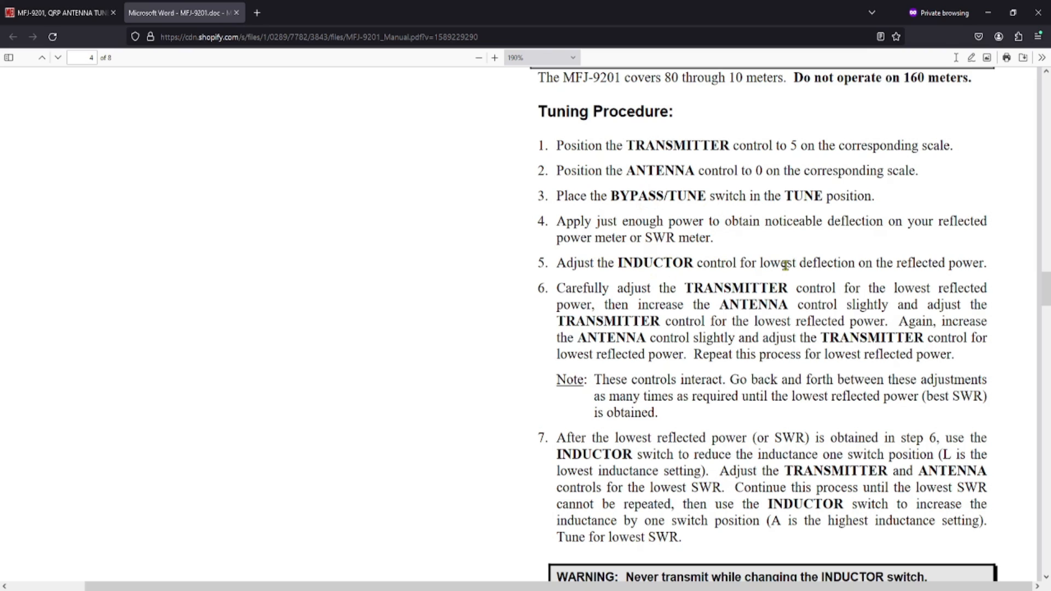
mouse_move(957, 264)
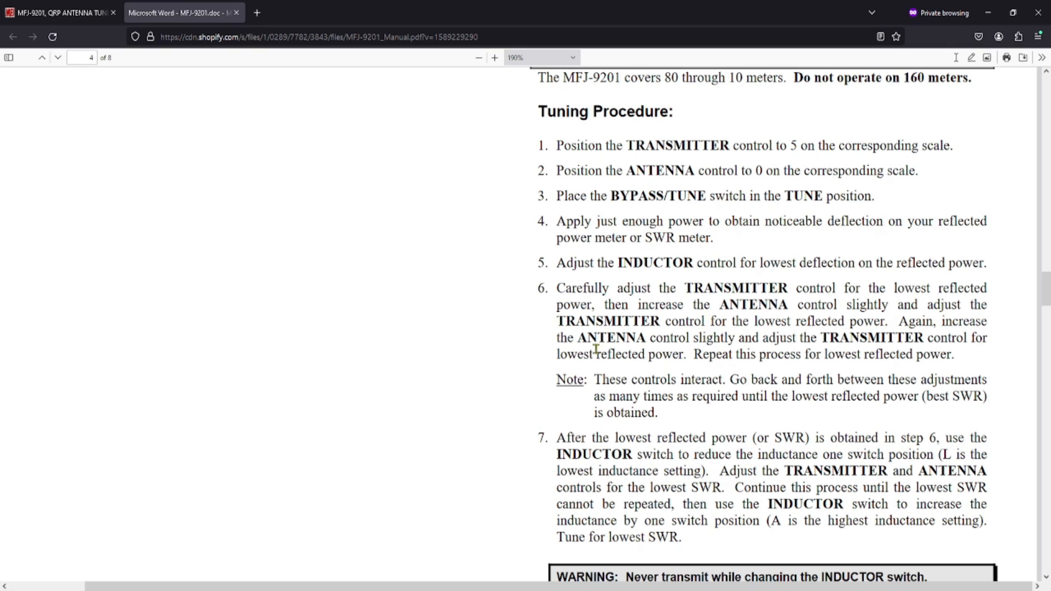
scroll("down", 3)
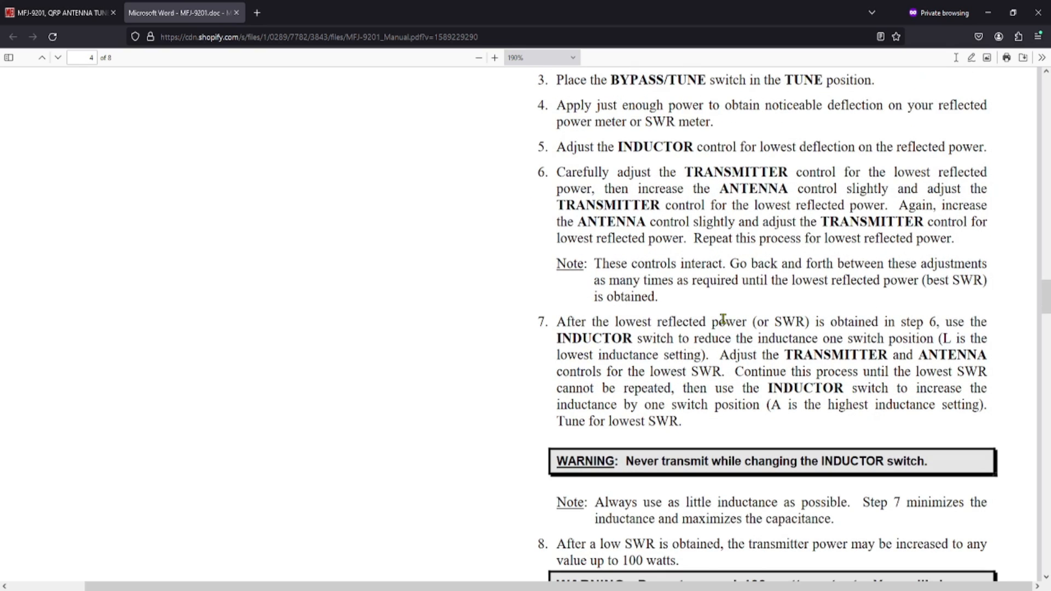
mouse_move(938, 351)
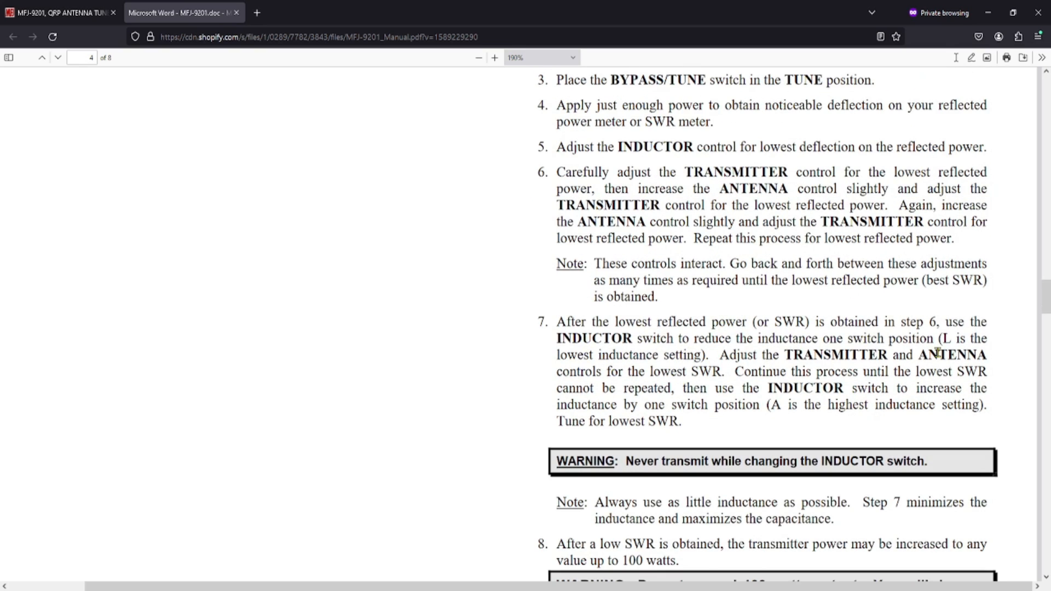